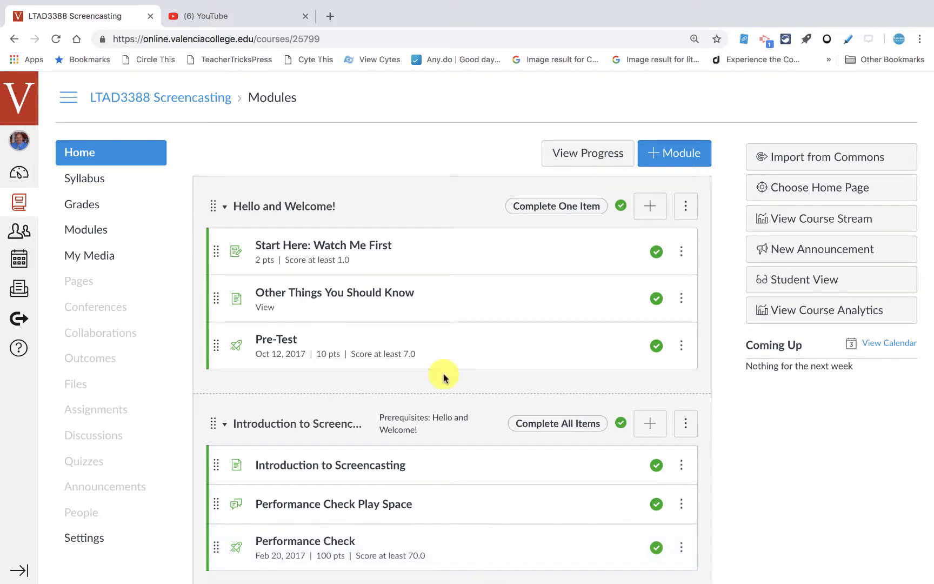
# - Preview the Start Here: Watch Me First video, then go to the course's My Media library
pyautogui.click(323, 245)
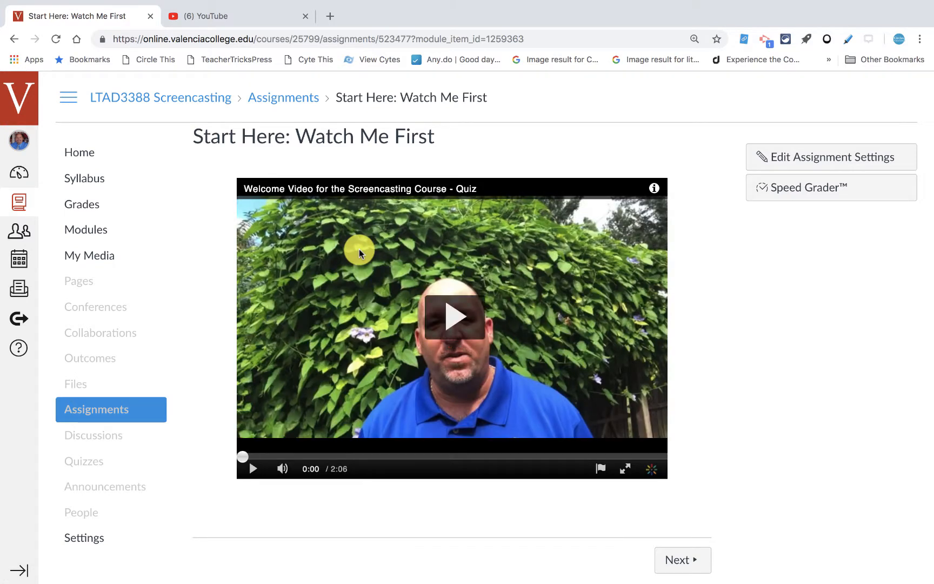
pyautogui.moveTo(333, 181)
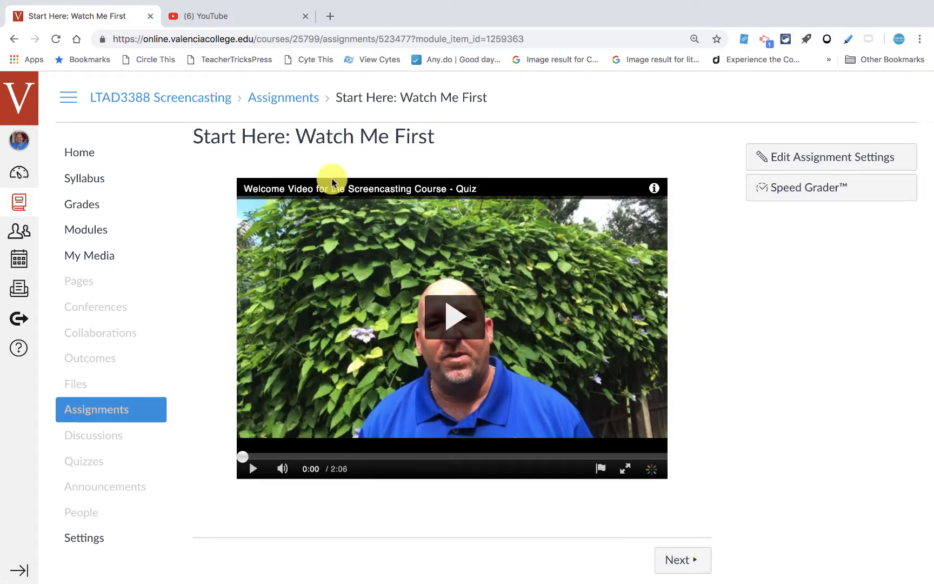
pyautogui.click(88, 255)
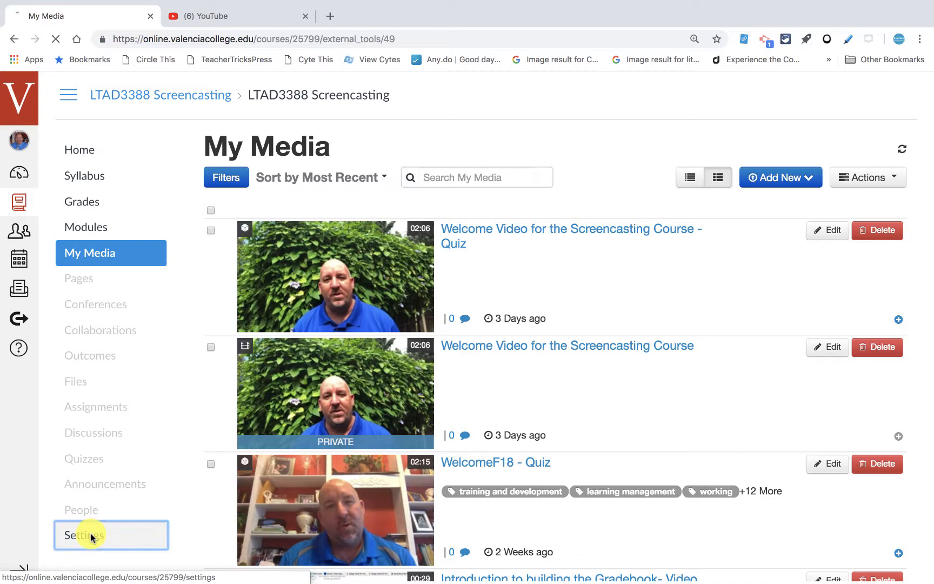
pyautogui.click(83, 534)
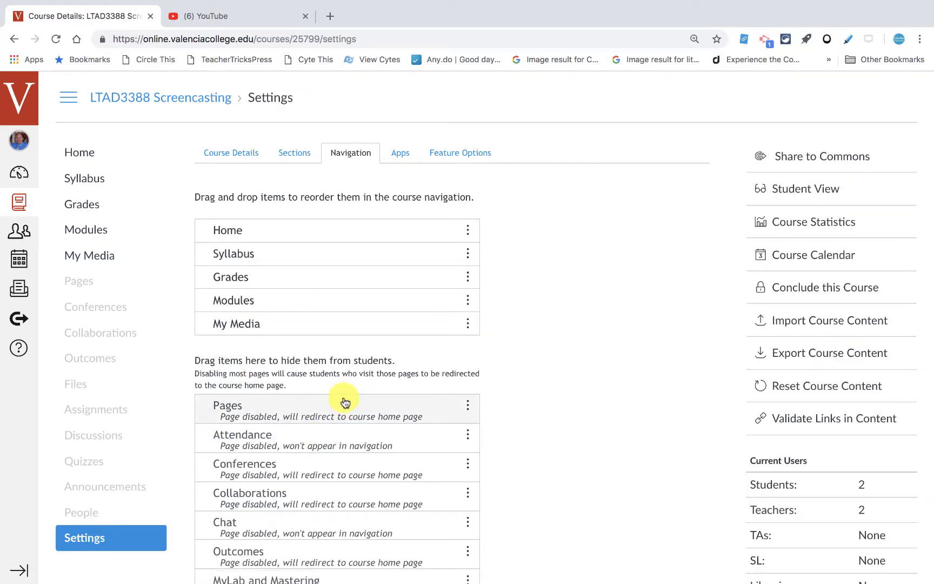
pyautogui.scroll(-3)
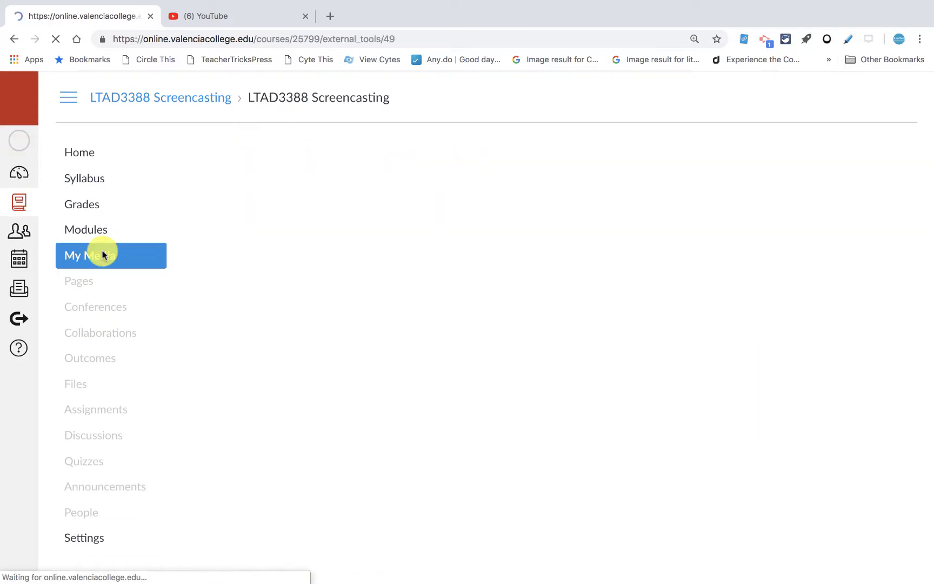
# - Reload My Media, then reopen the Start Here: Watch Me First assignment with its welcome video
pyautogui.click(90, 256)
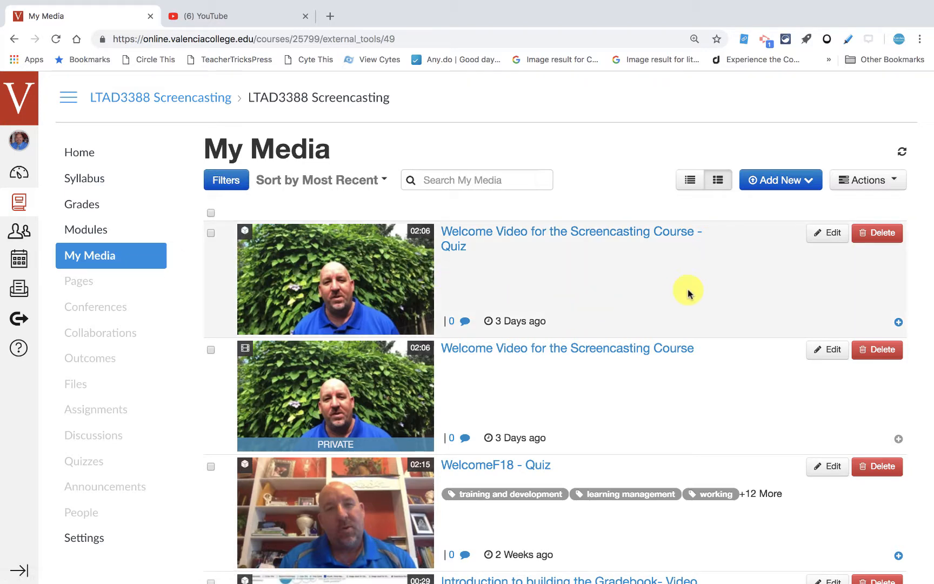
pyautogui.click(780, 180)
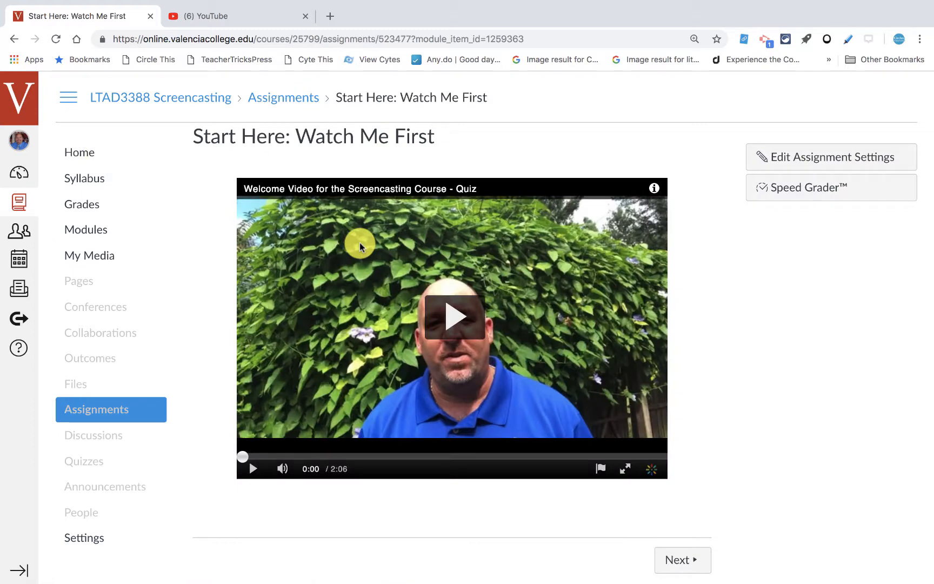
pyautogui.moveTo(572, 480)
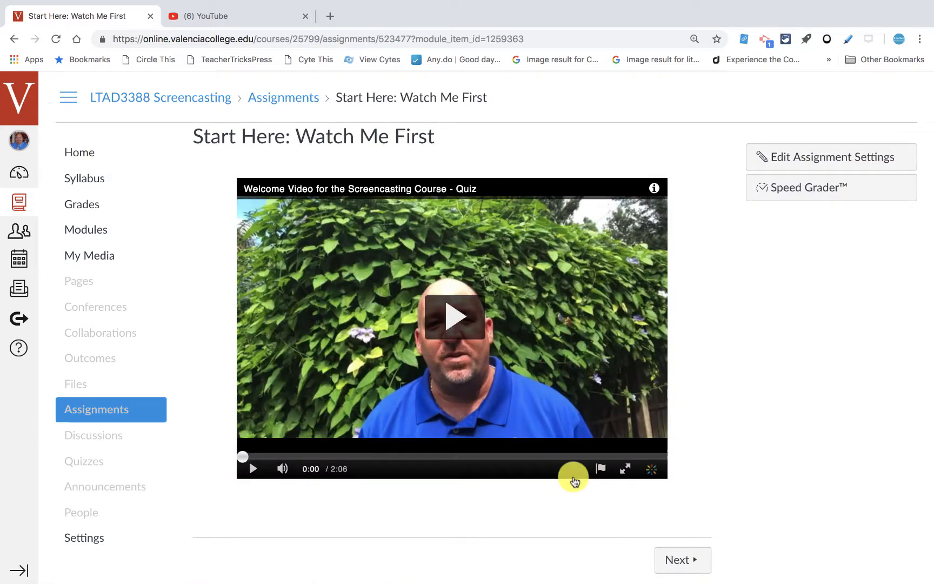
pyautogui.moveTo(574, 480)
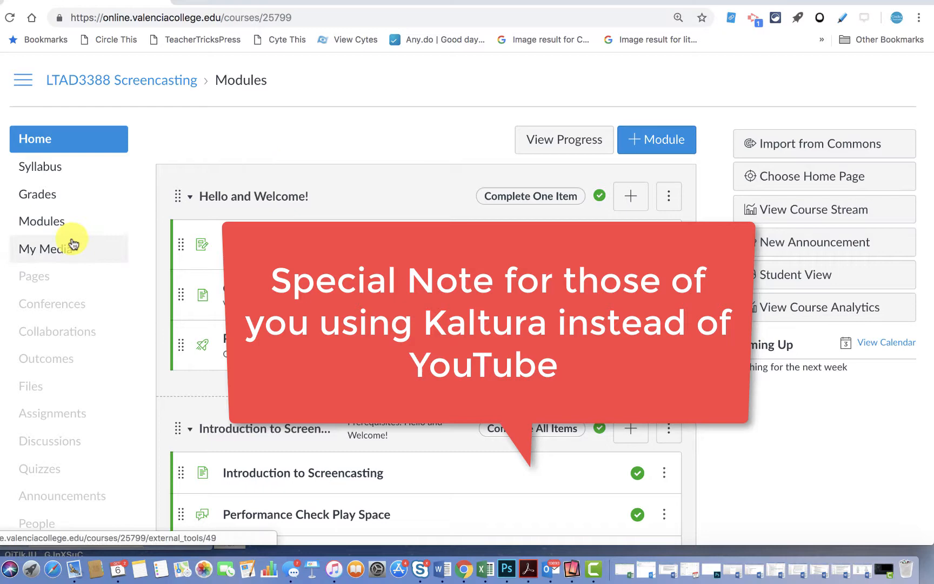
# - Open the WelcomeF18 - Quiz entry from My Media and show its Actions menu
pyautogui.click(45, 249)
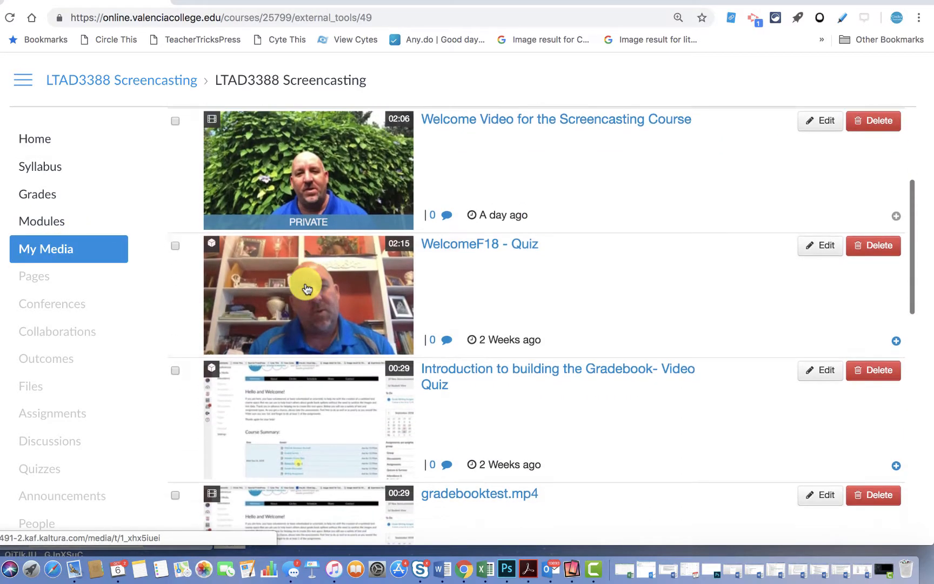
pyautogui.click(308, 295)
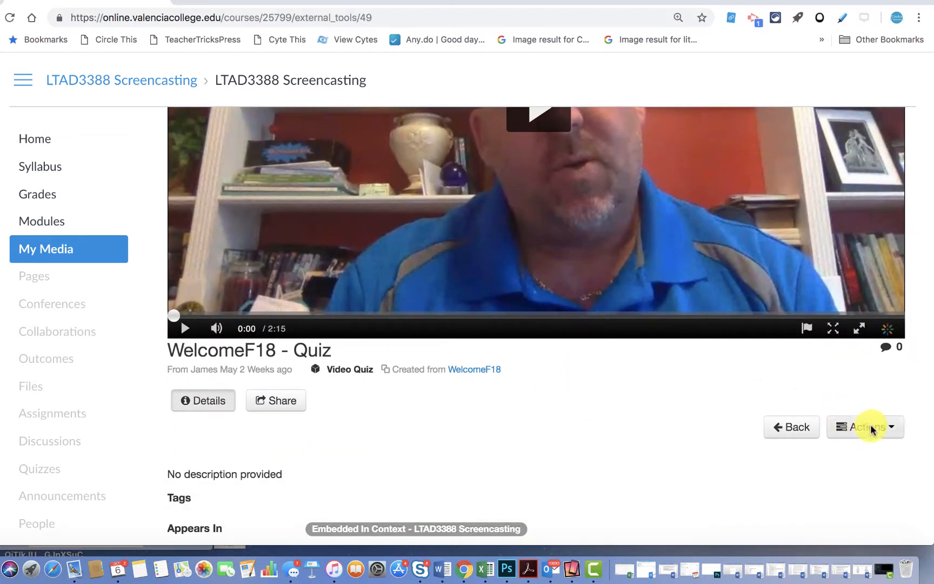
pyautogui.click(865, 428)
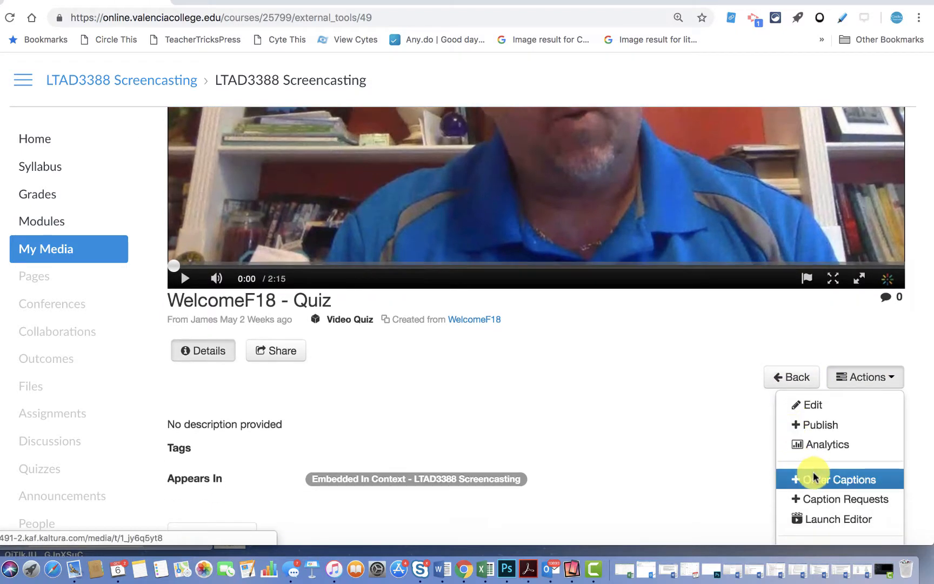
# - Order automatic captioning for WelcomeF18 - Quiz via Order Captions
pyautogui.click(844, 479)
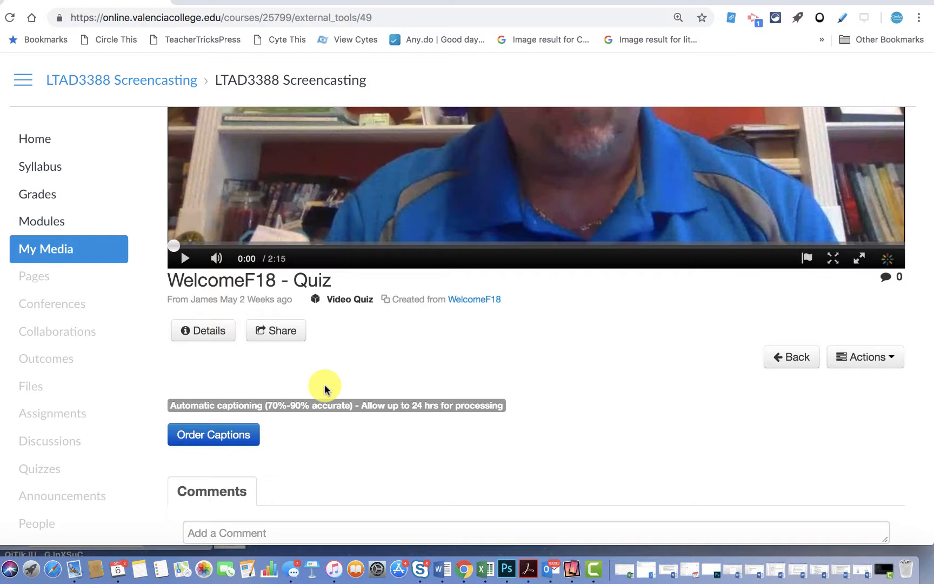
pyautogui.moveTo(303, 379)
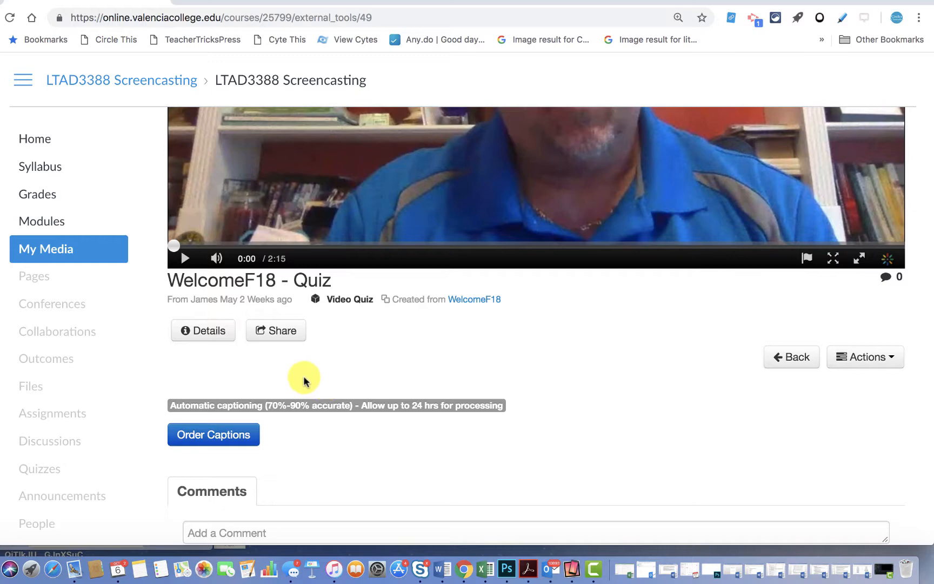
pyautogui.click(213, 434)
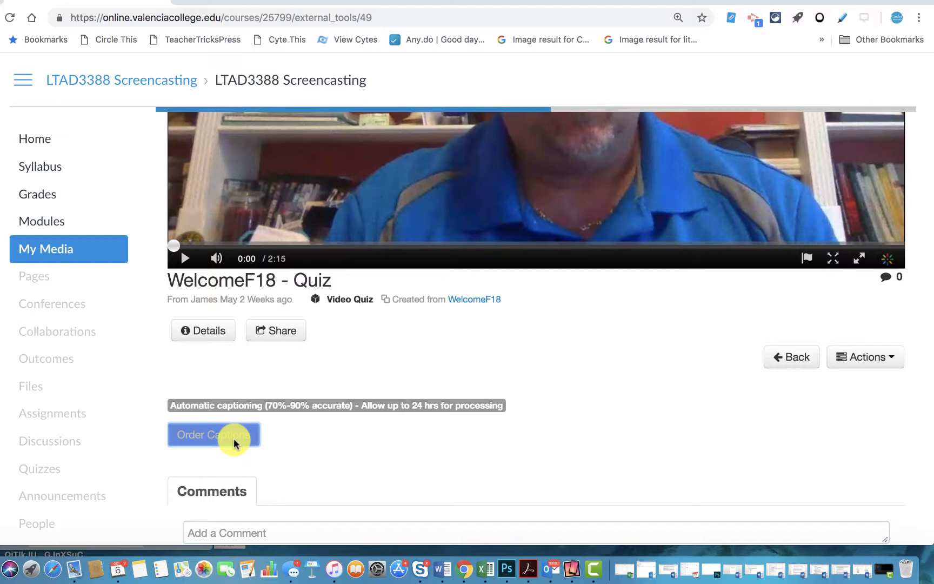
pyautogui.click(213, 434)
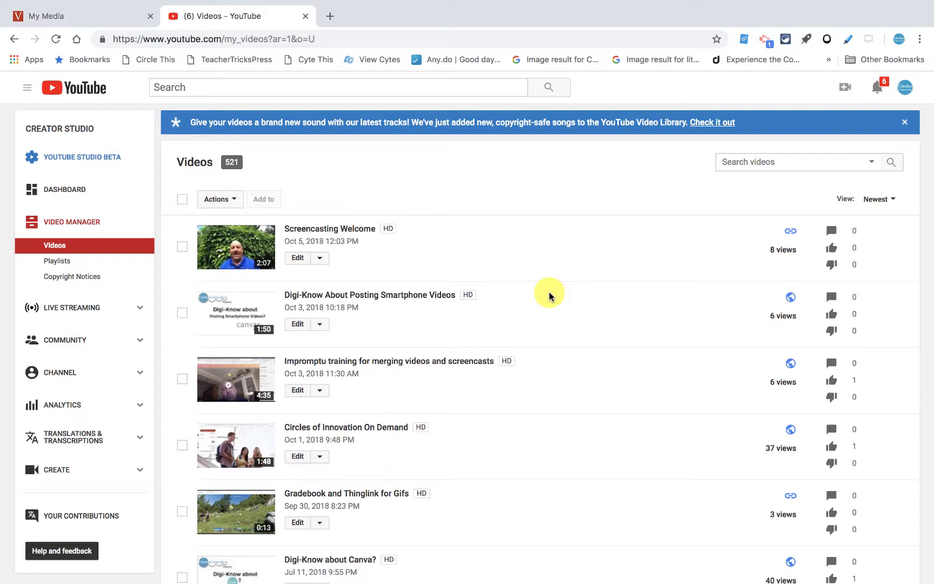
pyautogui.moveTo(364, 240)
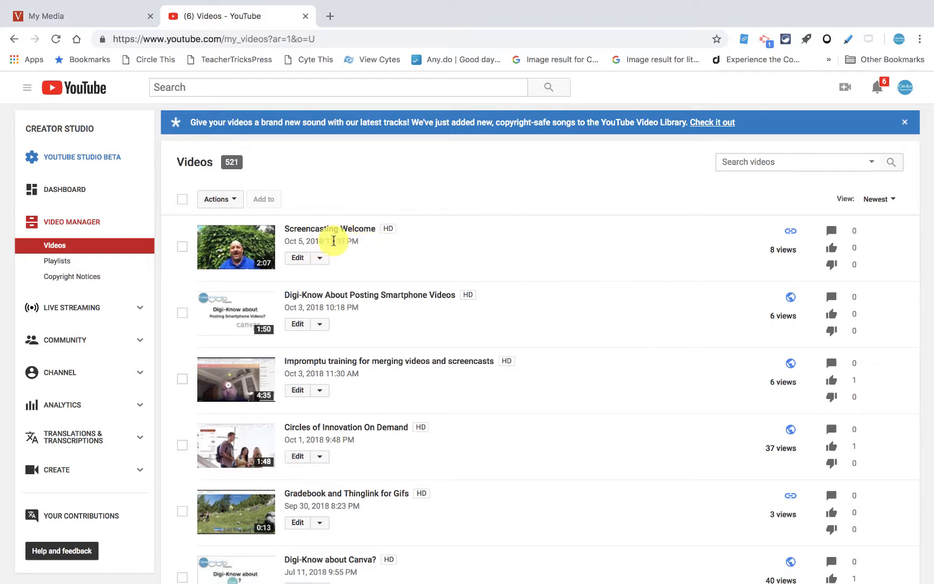
# - Open Subtitles/CC for Screencasting Welcome from its Edit dropdown in Video Manager
pyautogui.click(320, 259)
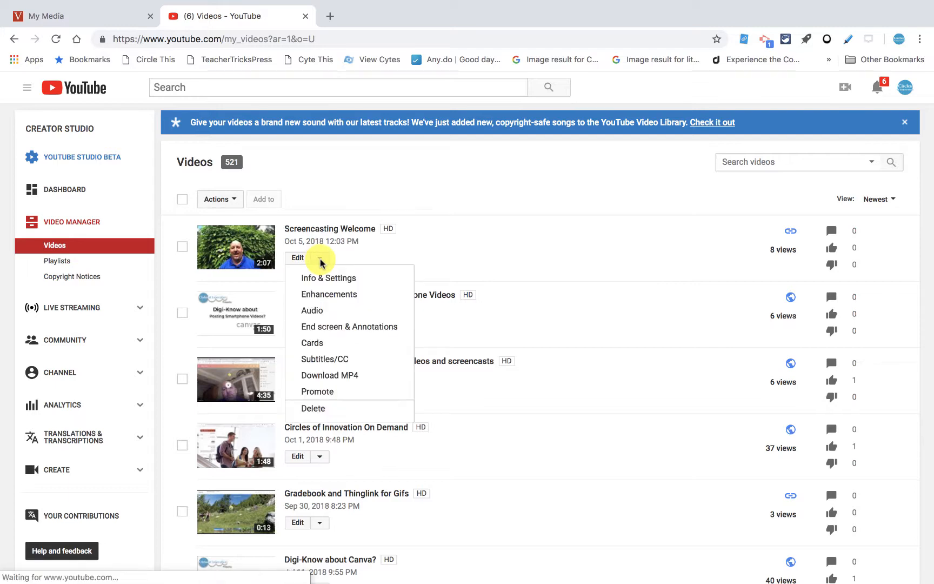
pyautogui.click(325, 358)
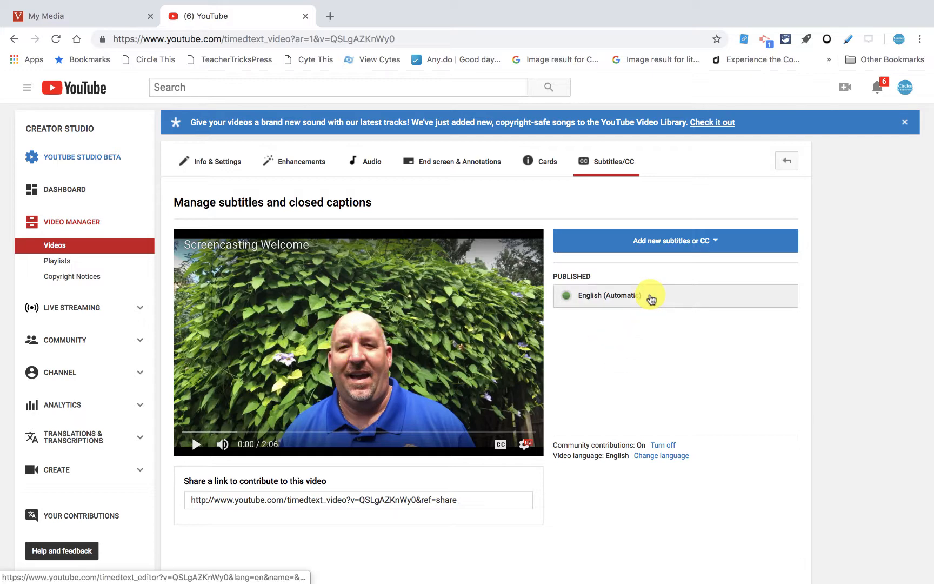
# - Download the English (Automatic) caption track from Actions as a .srt file
pyautogui.click(601, 296)
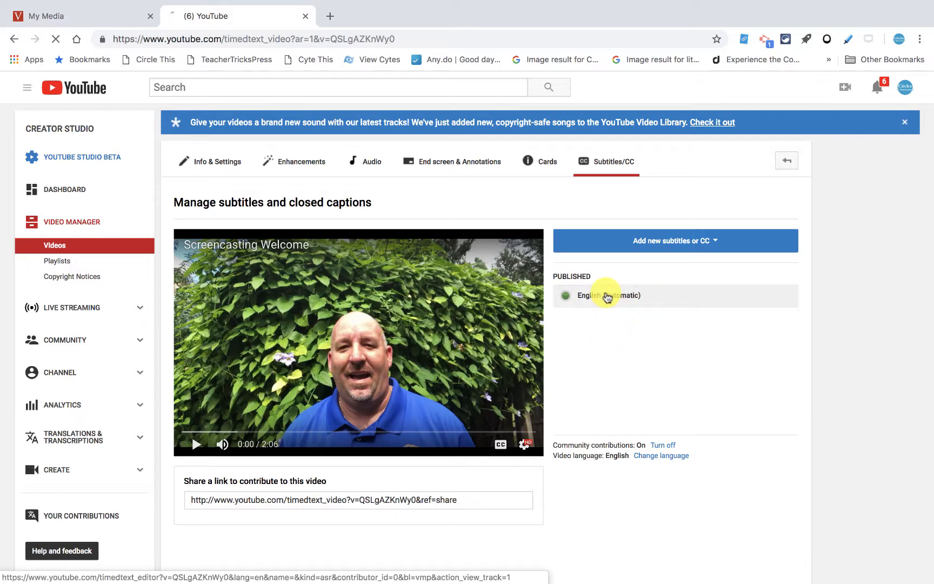
pyautogui.click(610, 295)
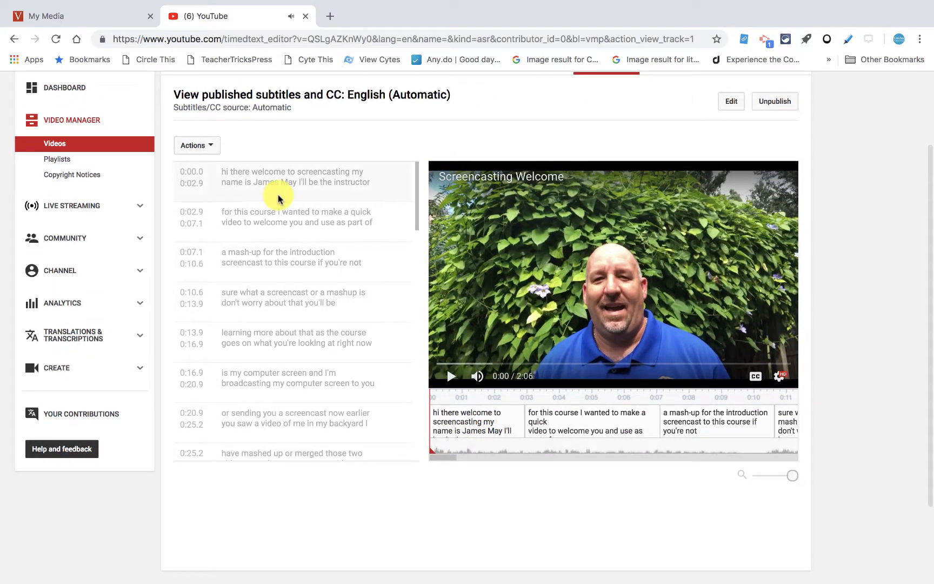
pyautogui.click(197, 145)
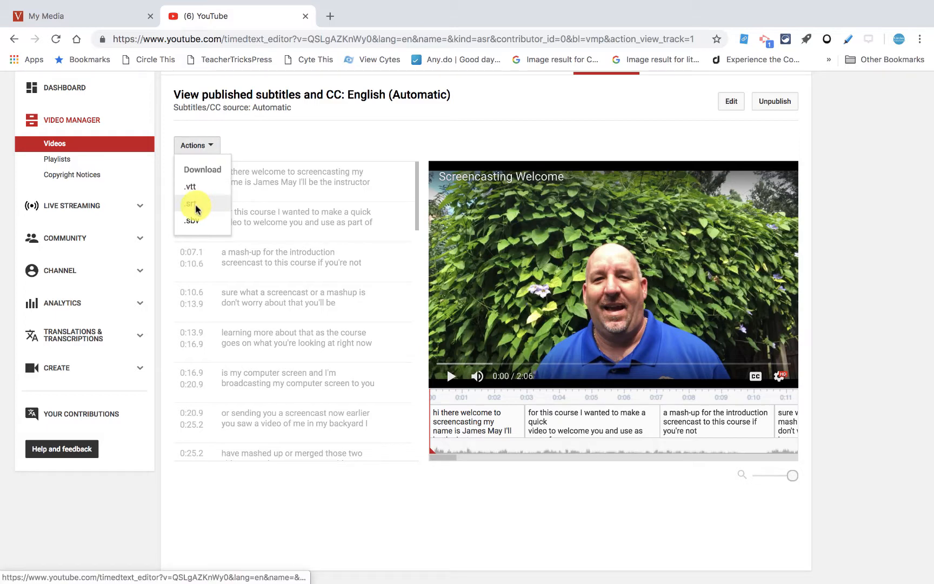
pyautogui.click(190, 203)
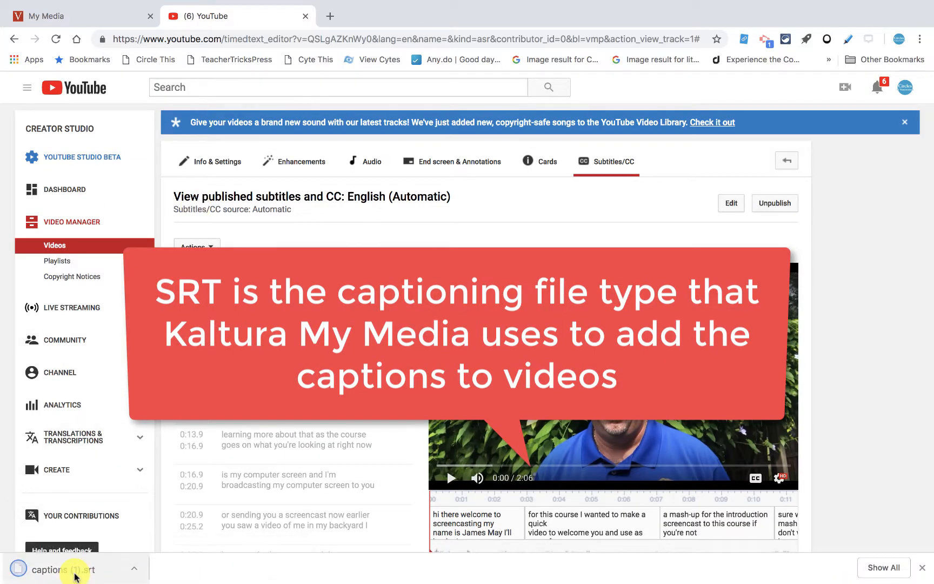
pyautogui.moveTo(106, 112)
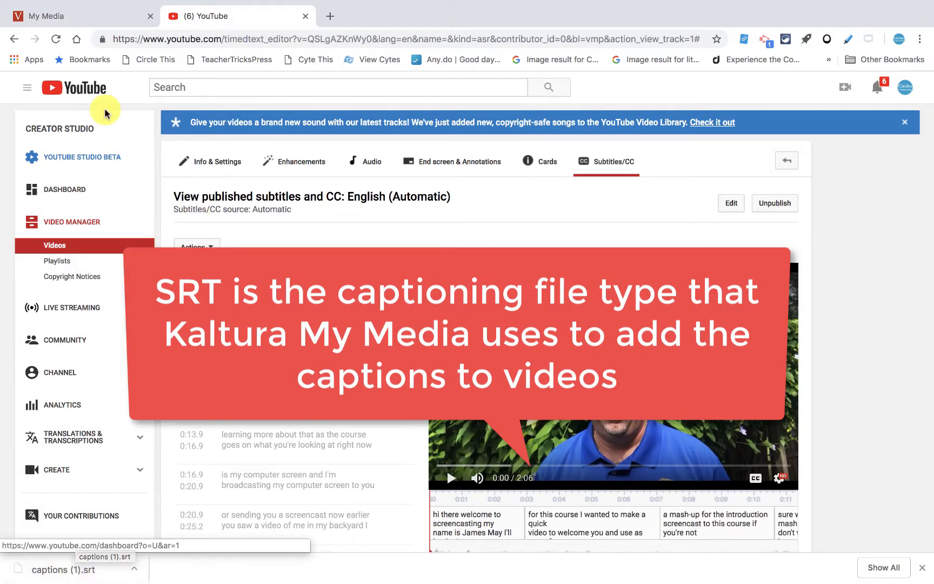
# - Back on the My Media tab, edit the welcome quiz video and open Captions
pyautogui.click(77, 16)
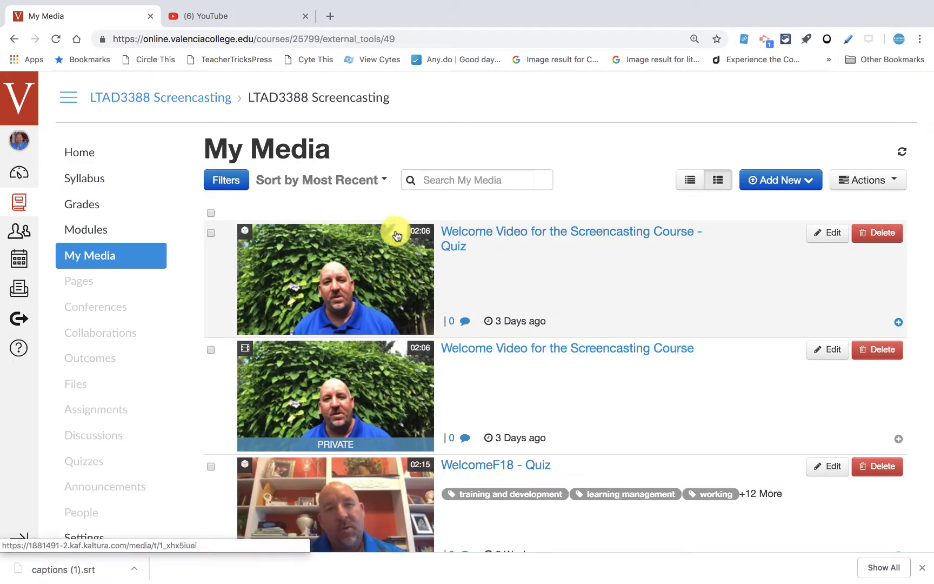
pyautogui.click(335, 279)
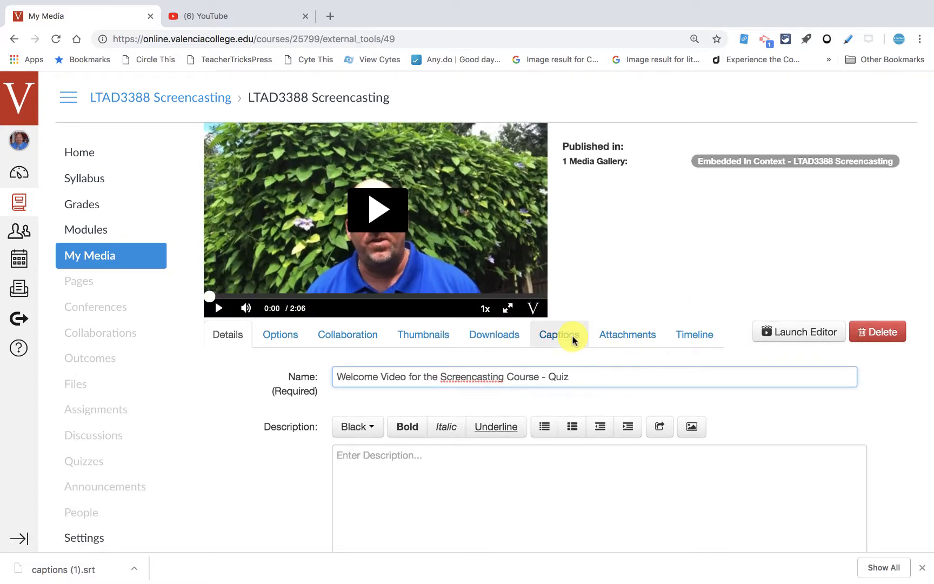
pyautogui.click(559, 334)
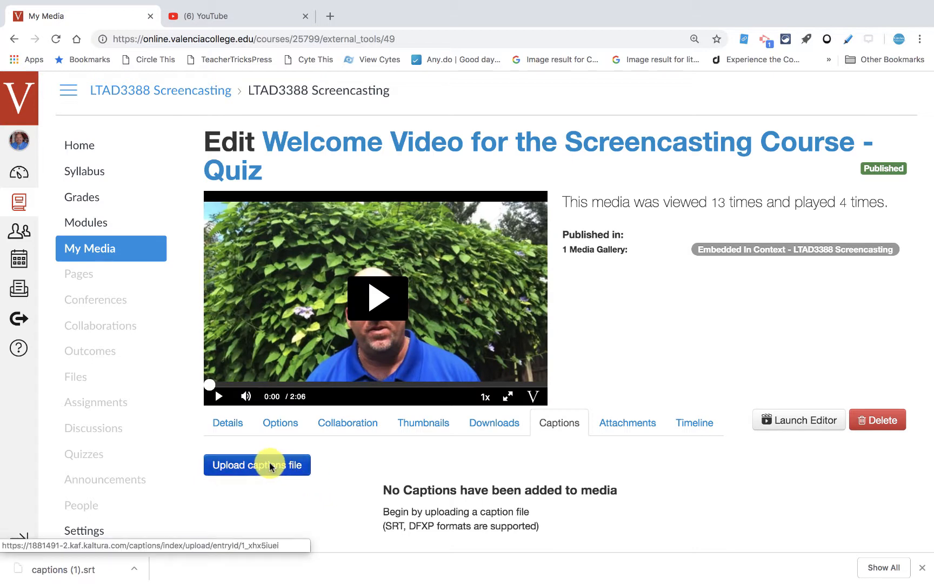
# - Upload the downloaded .srt as an English caption track labeled 'Captions' and save
pyautogui.click(257, 465)
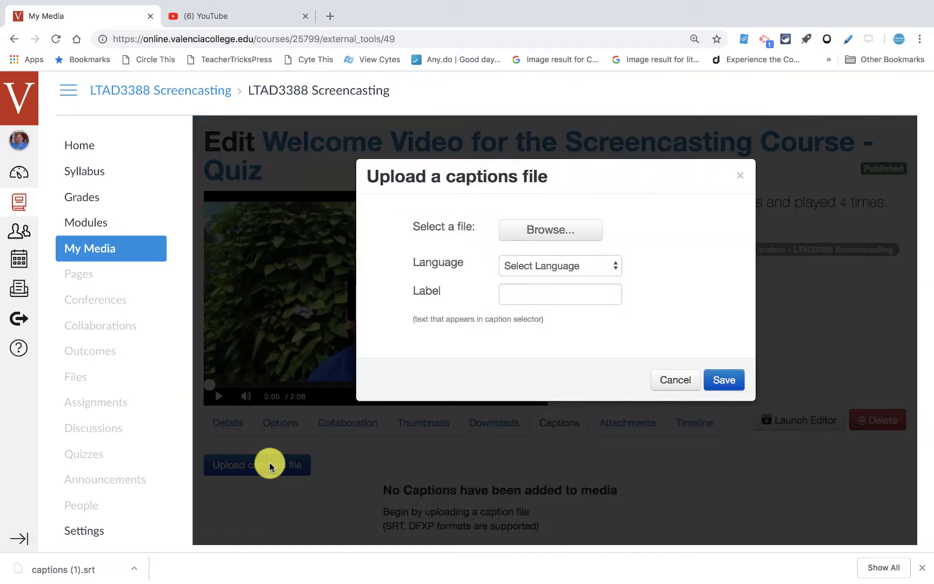
pyautogui.click(549, 229)
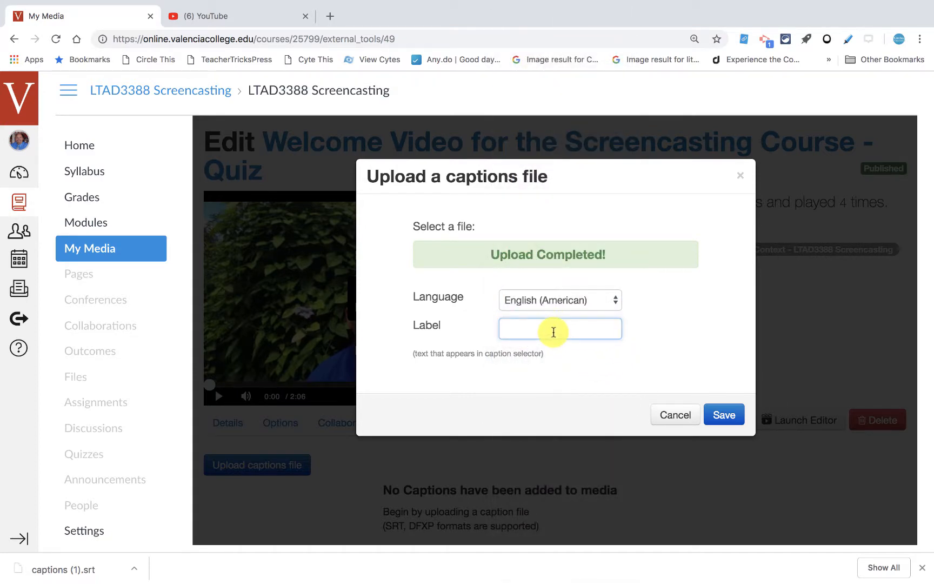
pyautogui.write('Captions')
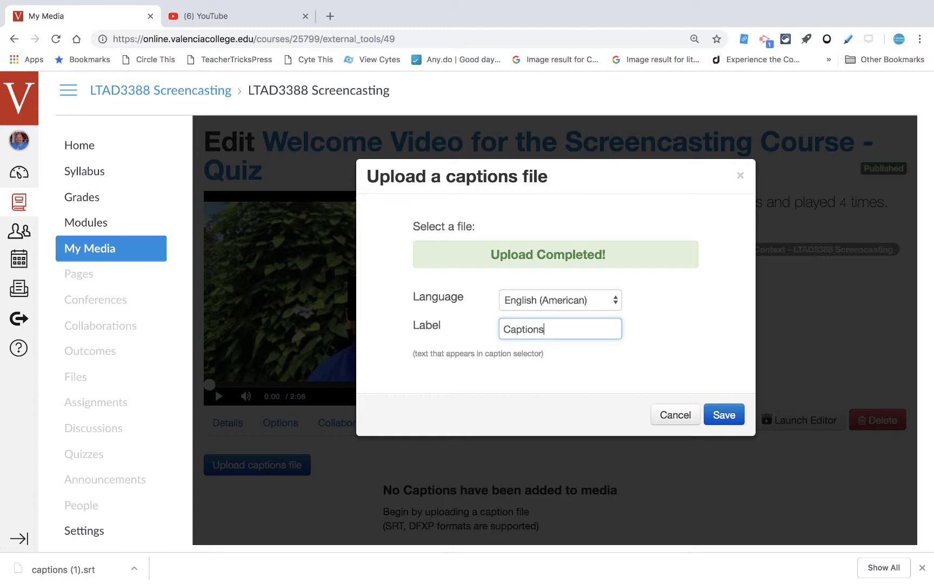
pyautogui.click(722, 414)
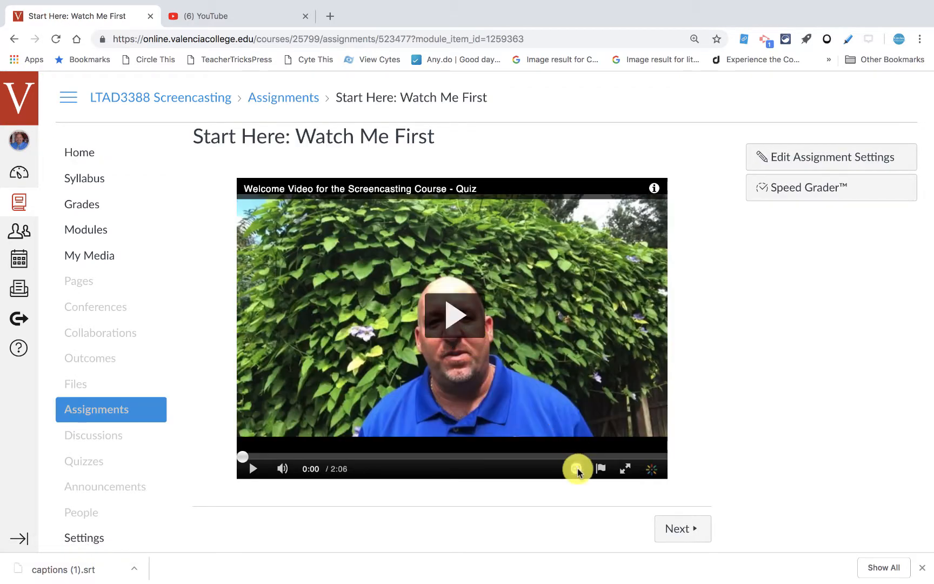
# - List the video player's caption tracks with the CC button
pyautogui.click(577, 468)
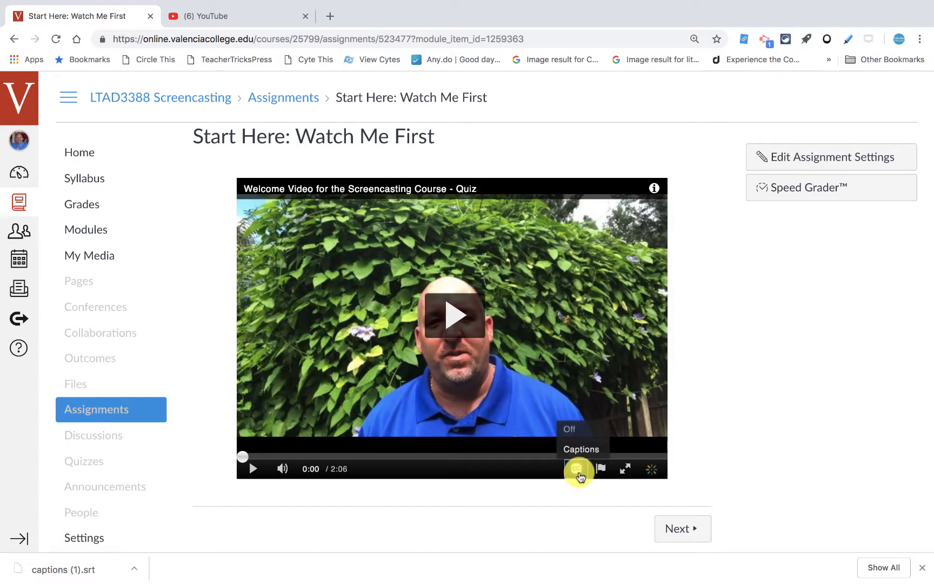